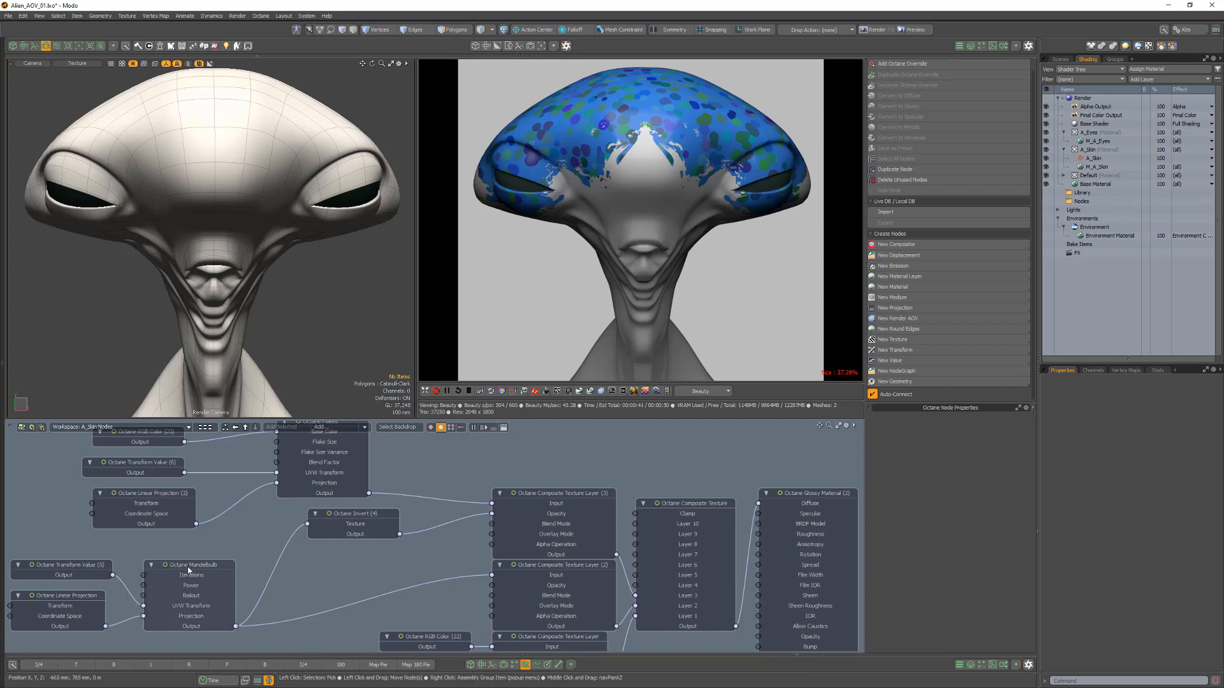
Select the Octane Mandelbulb node to display its iterations, power and bailout properties.
{"action": "left_click", "coordinate": [189, 564]}
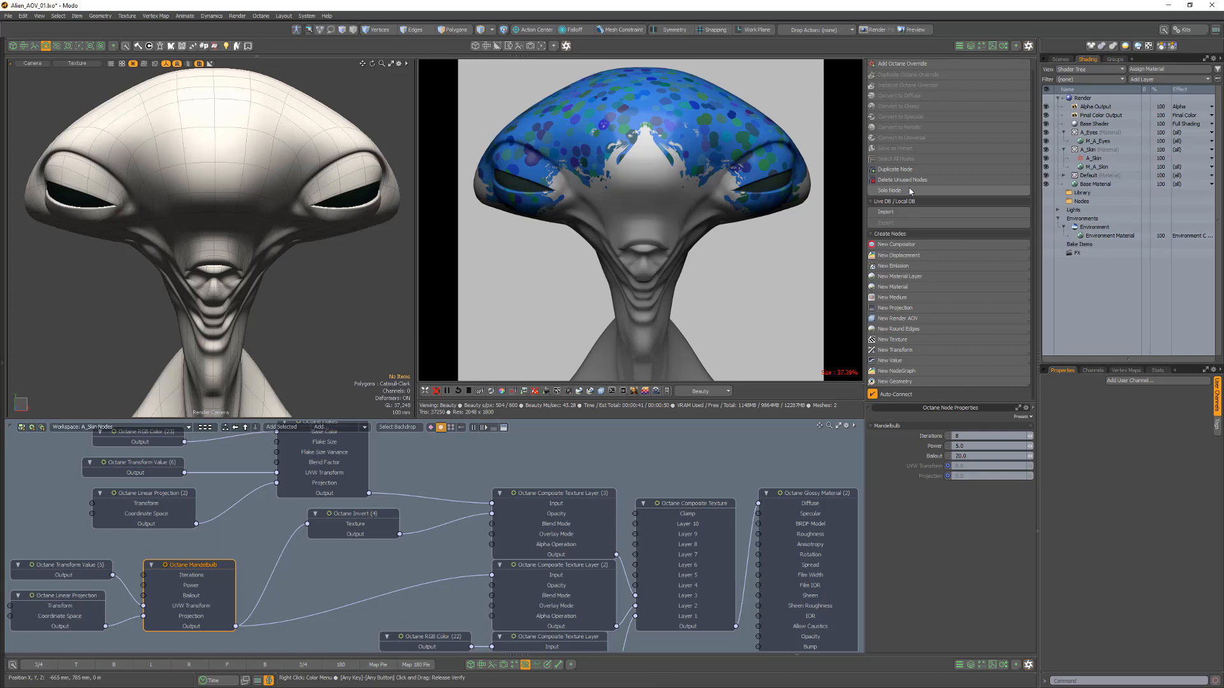
{"action": "left_click", "coordinate": [890, 190]}
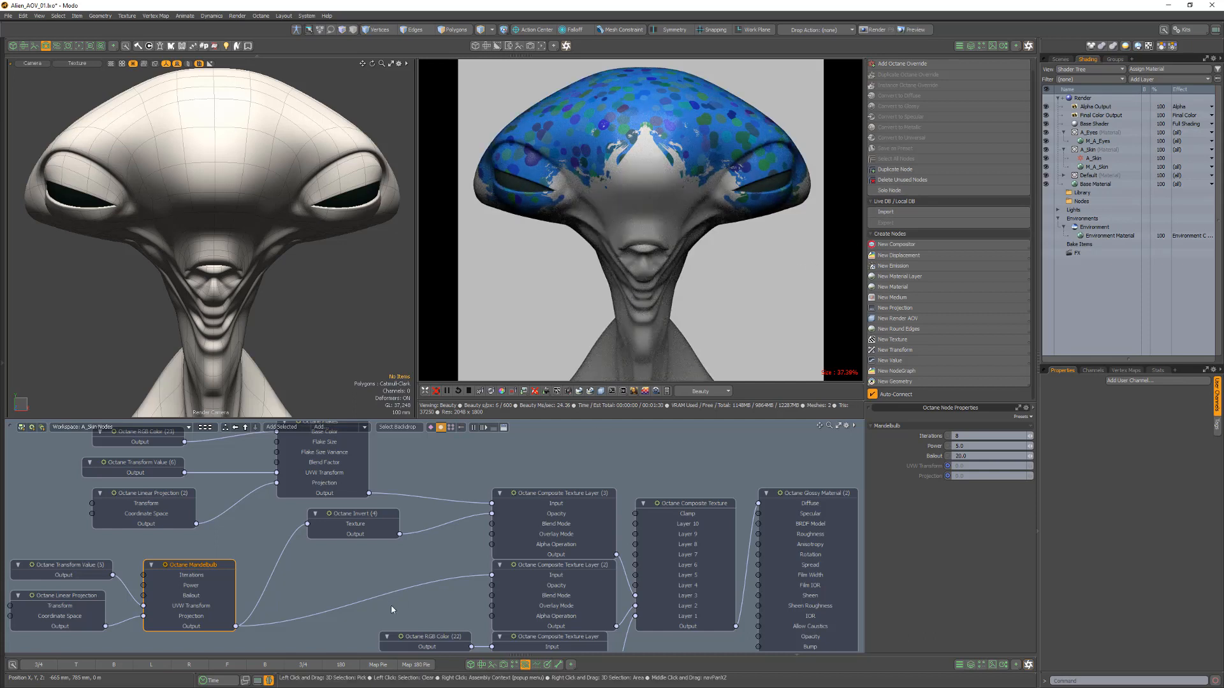
Add a Capture To Custom AOV texture node routing the Mandelbulb into Custom AOV 1.
{"action": "left_click", "coordinate": [891, 339]}
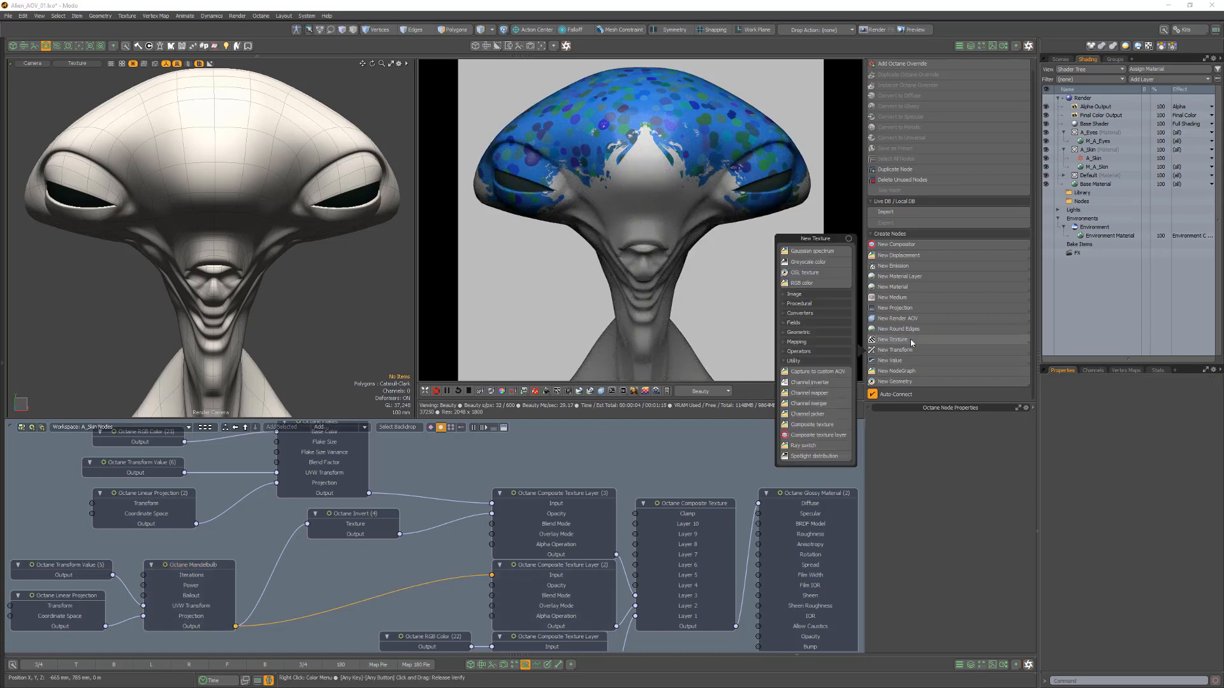
{"action": "left_click", "coordinate": [818, 371]}
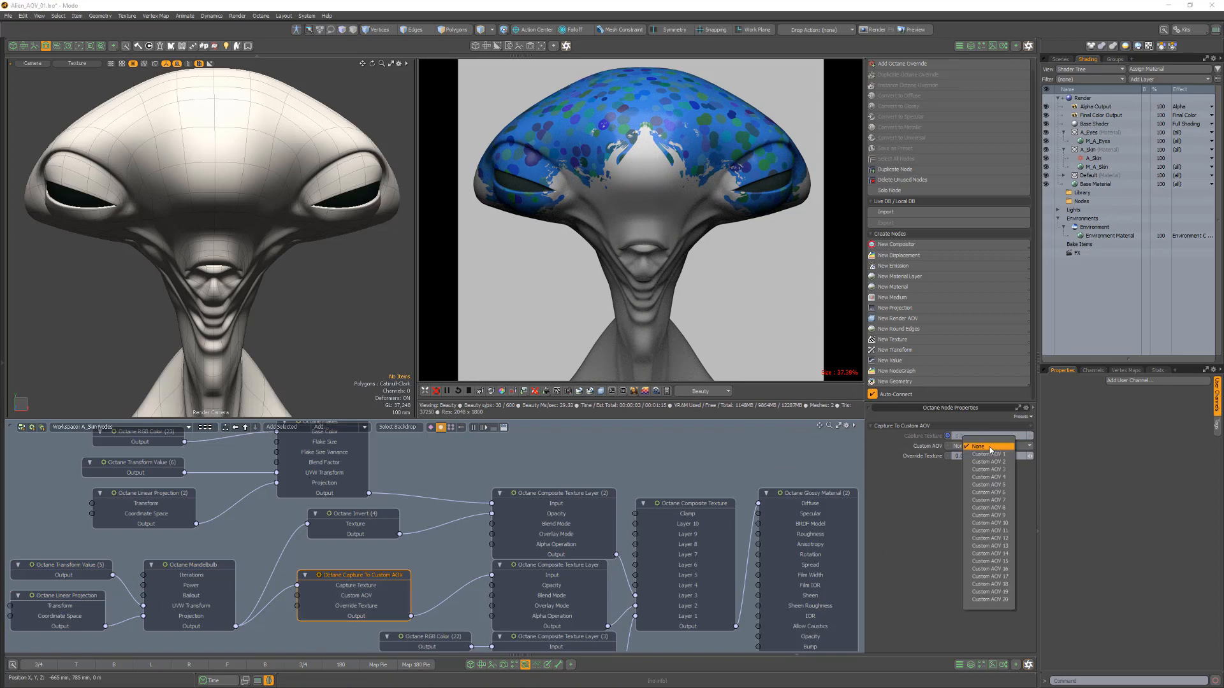
{"action": "left_click", "coordinate": [984, 453]}
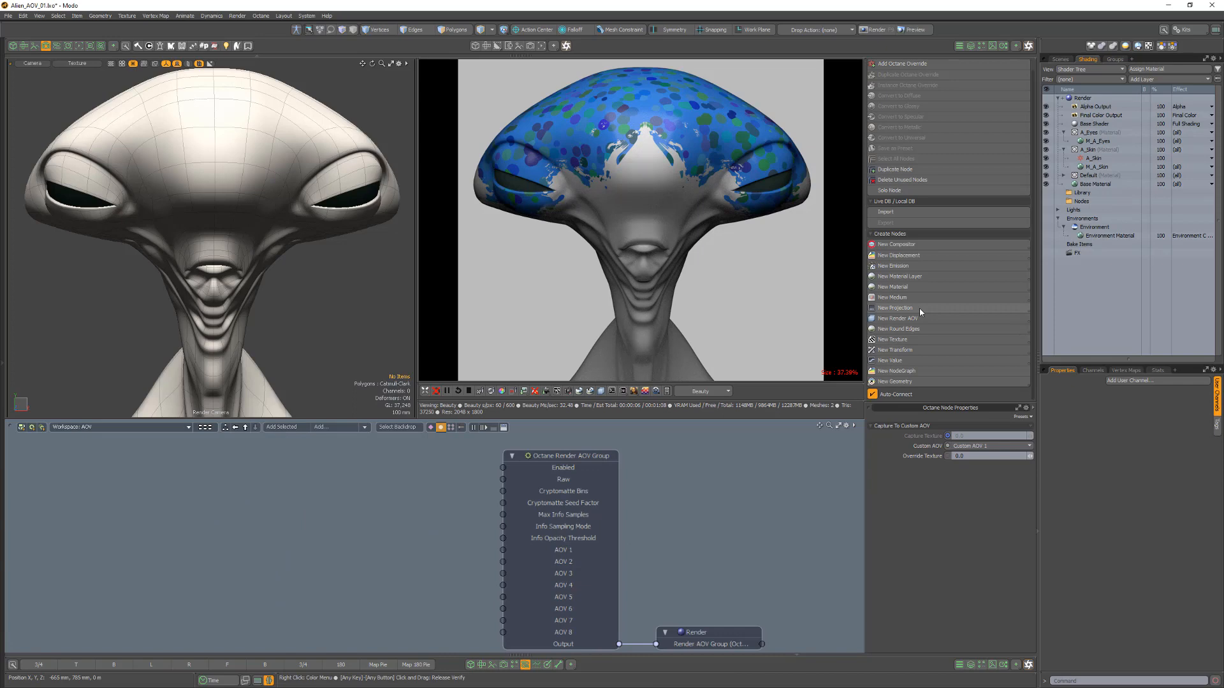
Add an Octane Custom AOV node (Custom 1) and wire its output into the group's AOV 1 slot.
{"action": "left_click", "coordinate": [898, 318]}
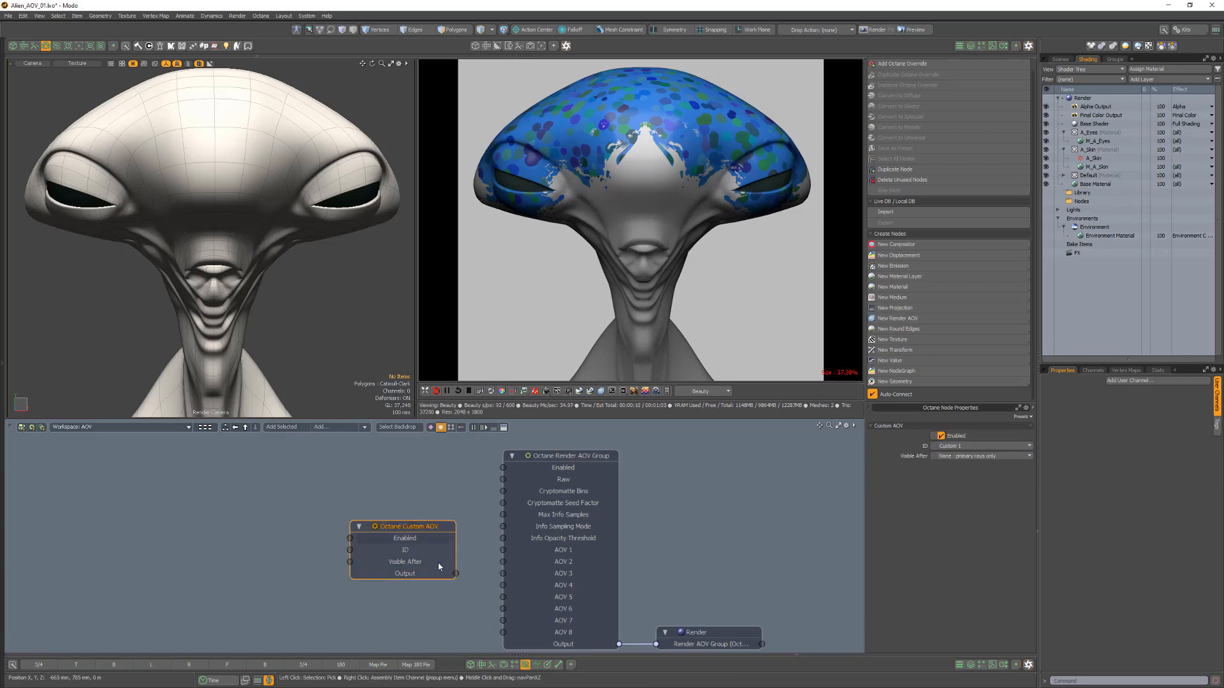
{"action": "left_click_drag", "start_coordinate": [455, 572], "coordinate": [508, 549]}
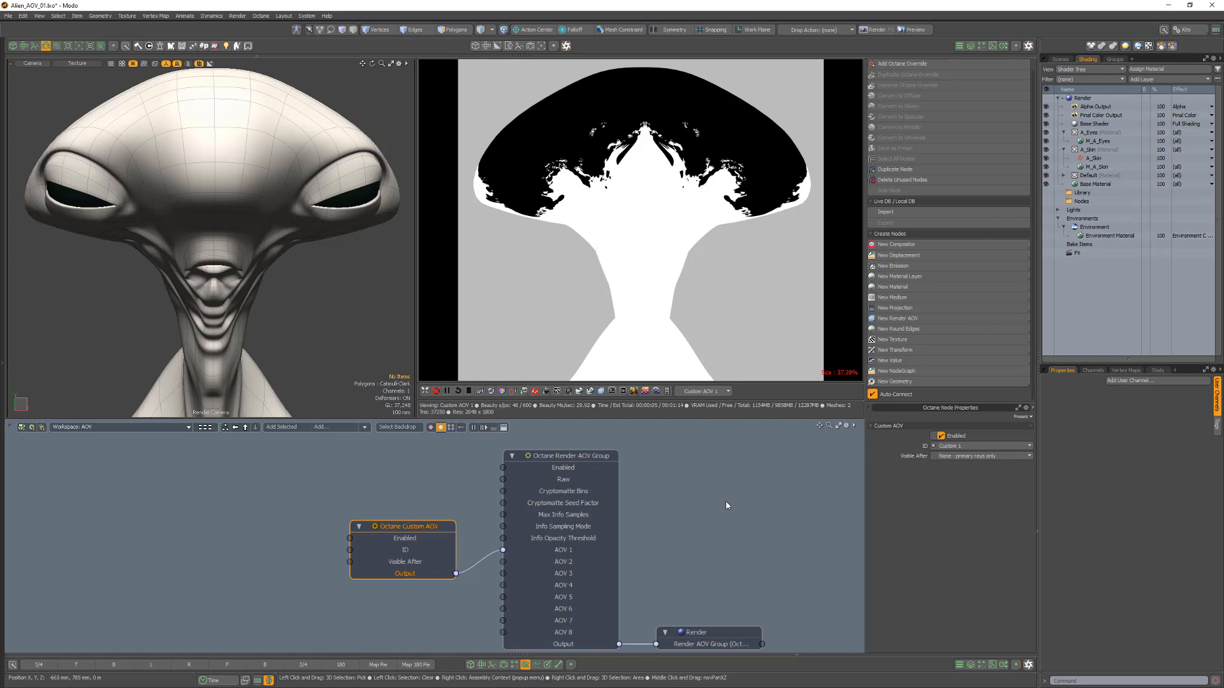
{"action": "mouse_move", "coordinate": [726, 505]}
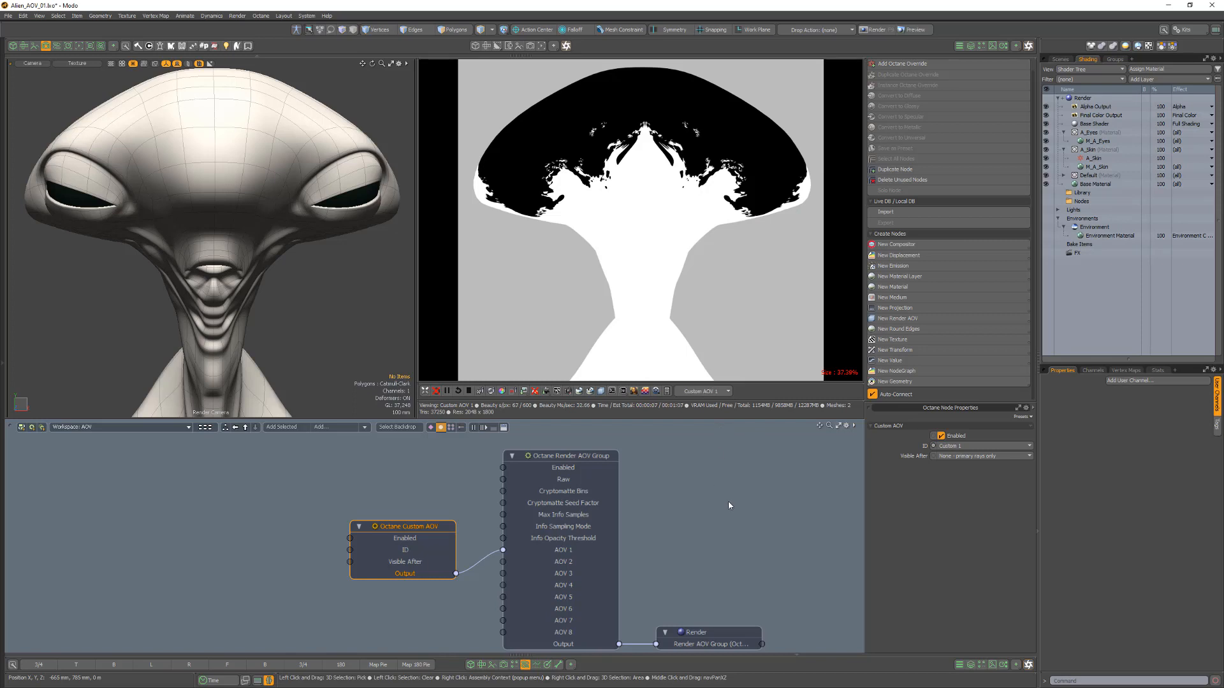